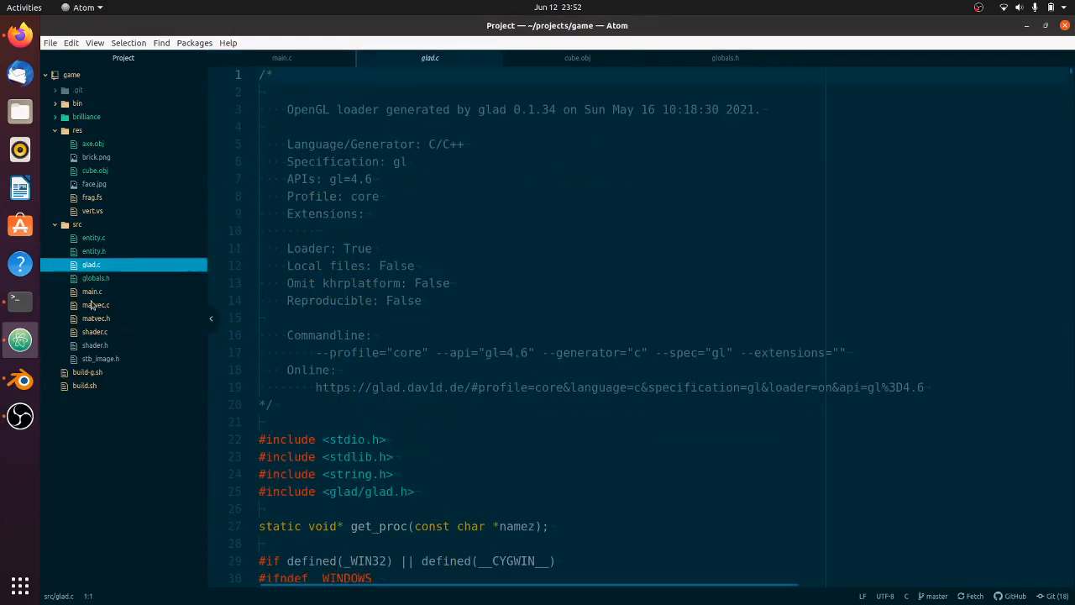
pyautogui.moveTo(96, 320)
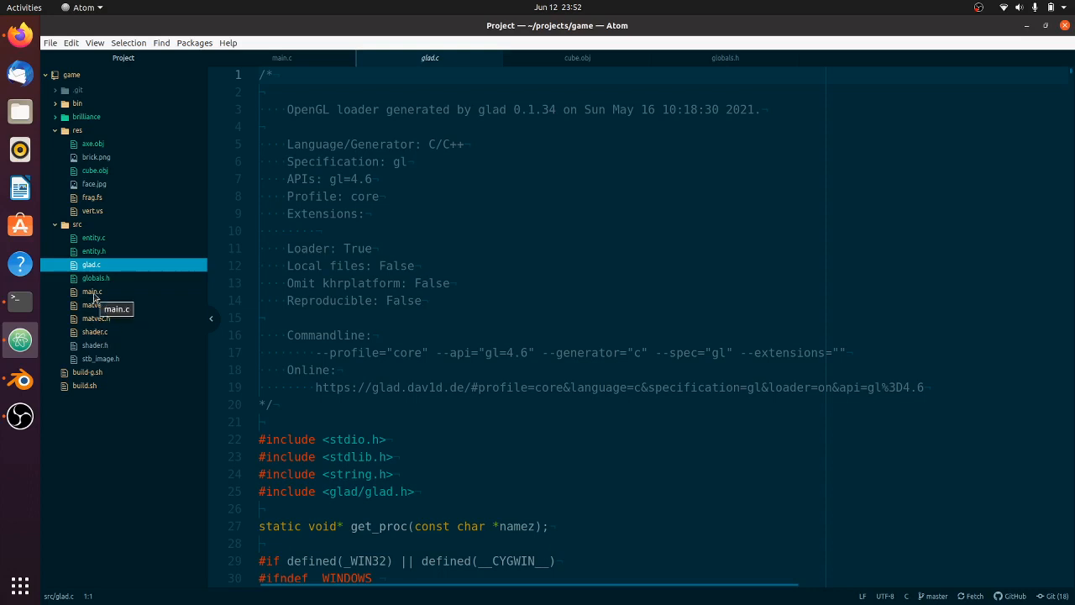
pyautogui.moveTo(100, 172)
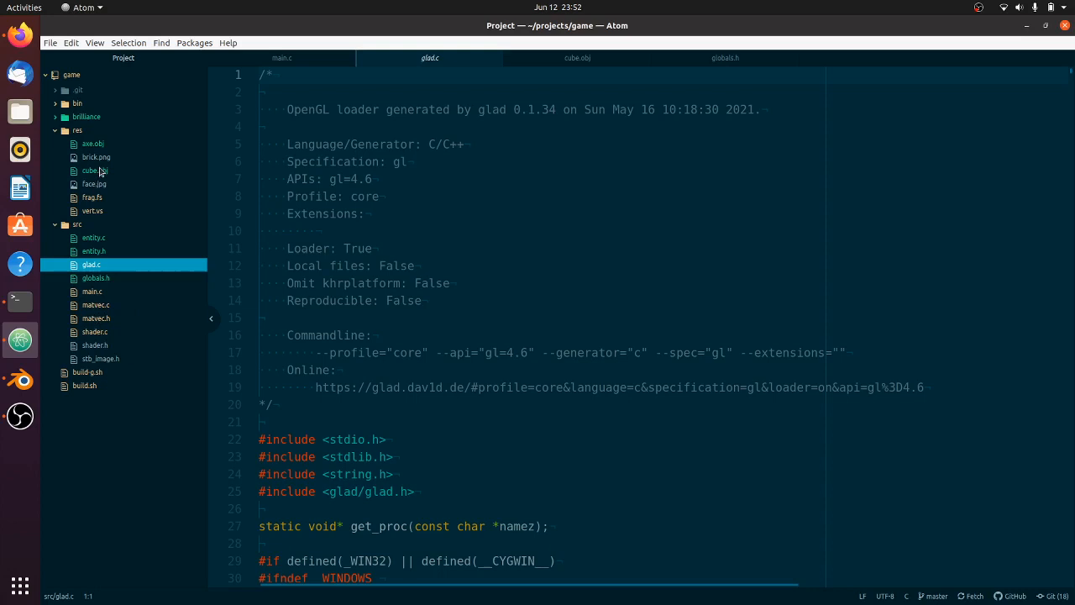
# View axe.obj and scroll through its vertex and face data.
pyautogui.click(92, 145)
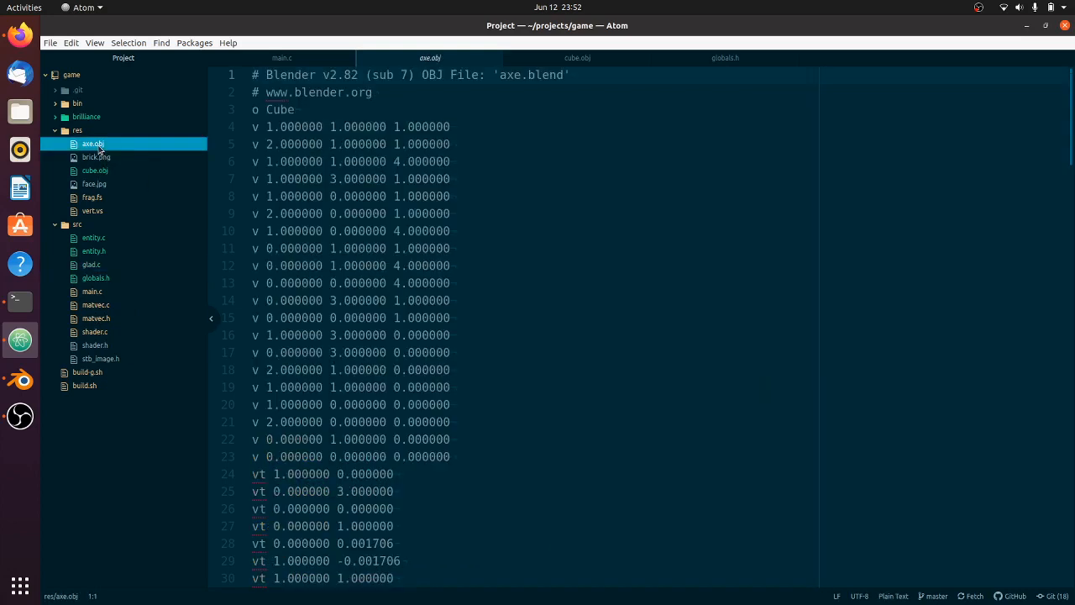
pyautogui.scroll(-3)
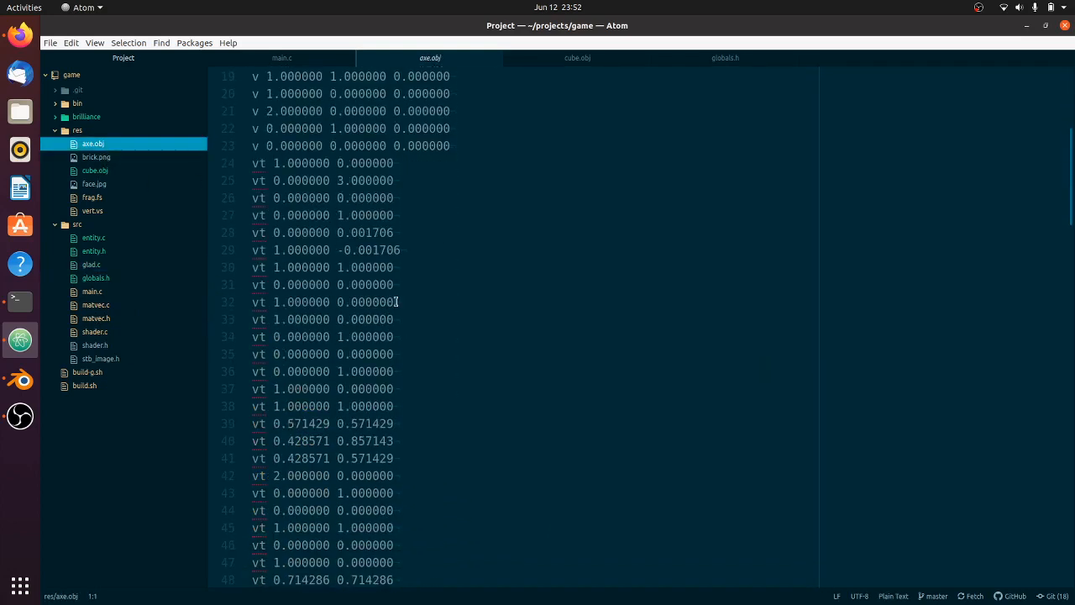
pyautogui.scroll(-3)
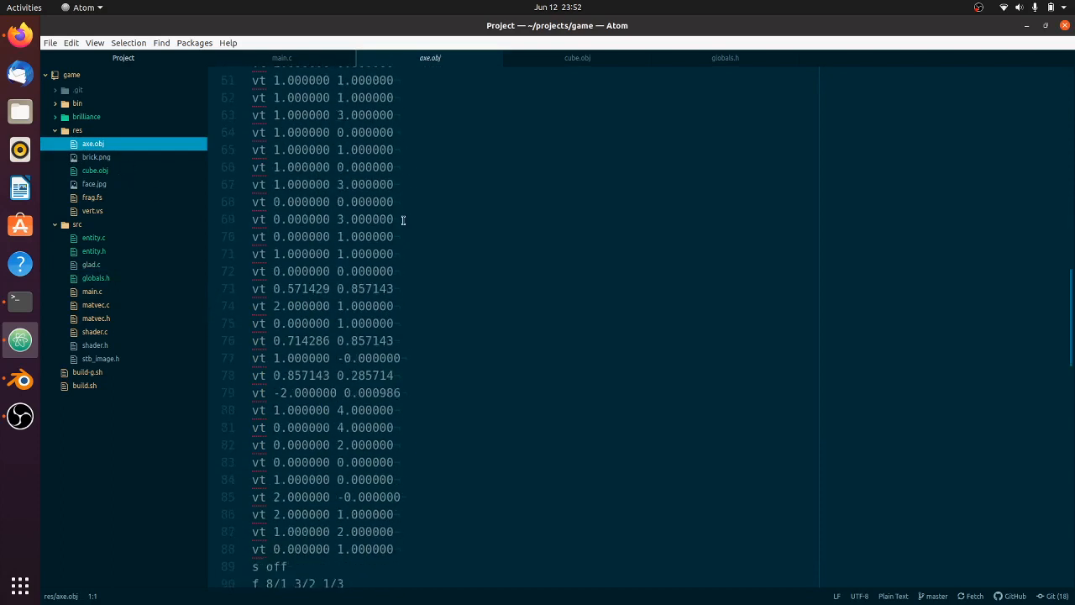
pyautogui.scroll(-3)
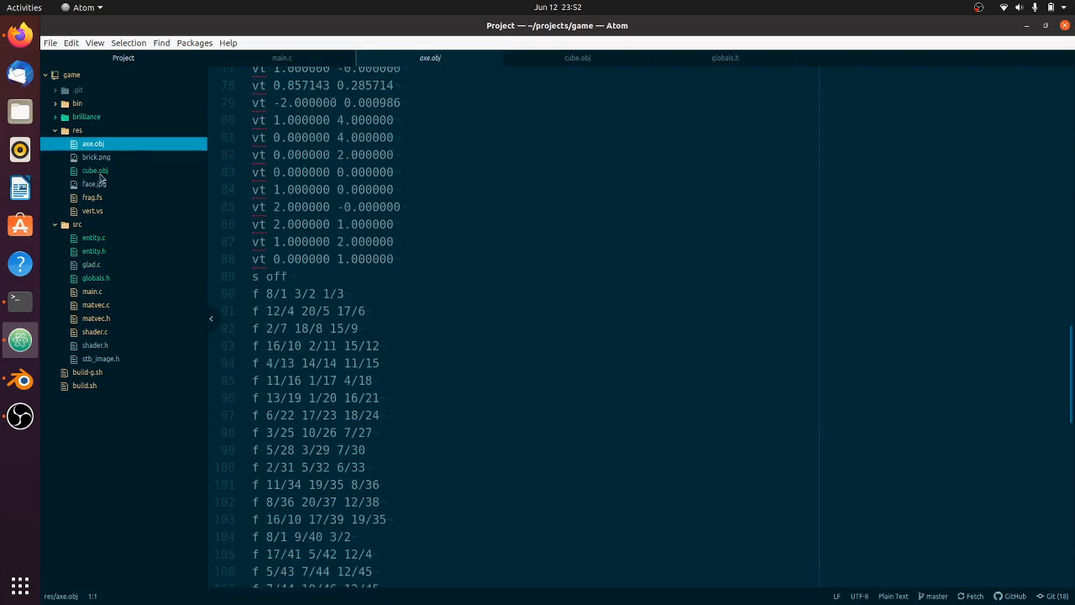
# View the cube.obj model, then switch to entity.c from the src folder.
pyautogui.click(94, 171)
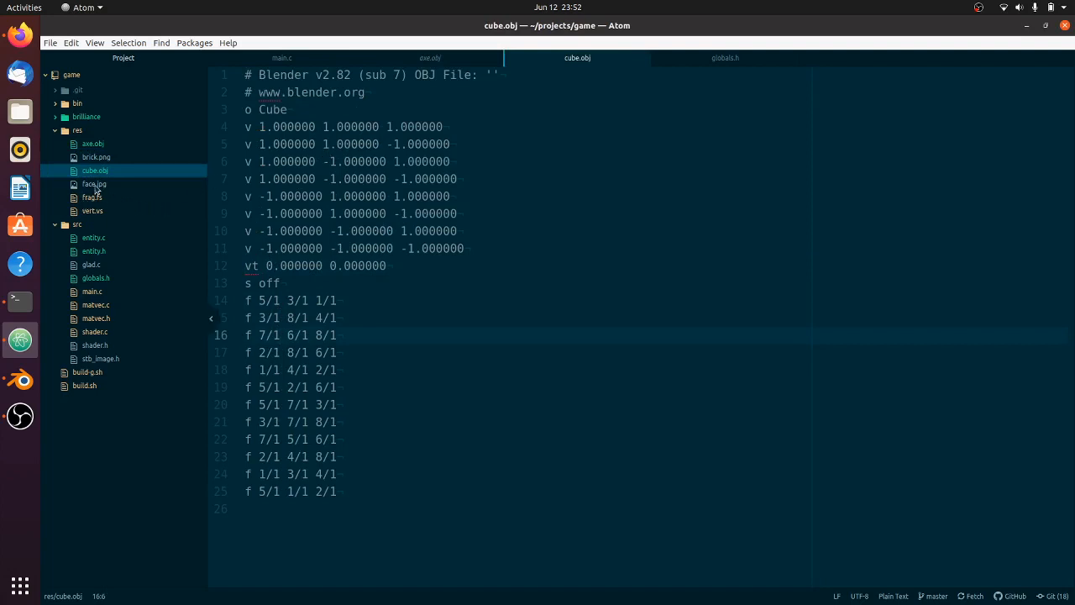
pyautogui.click(95, 238)
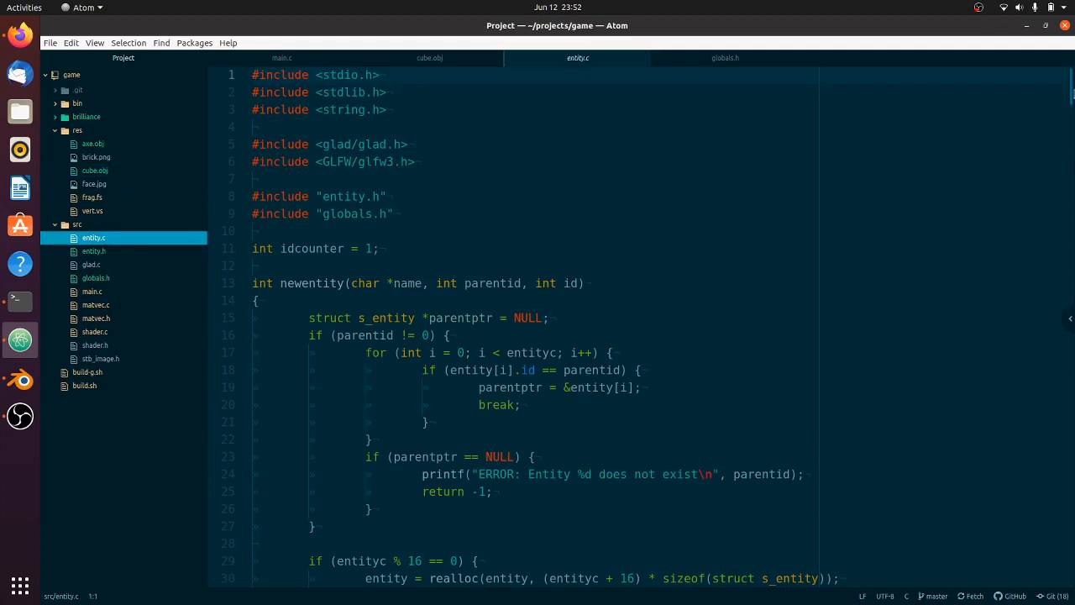
# Scroll past the newentity function in entity.c and bring up the entity.h header.
pyautogui.scroll(-3)
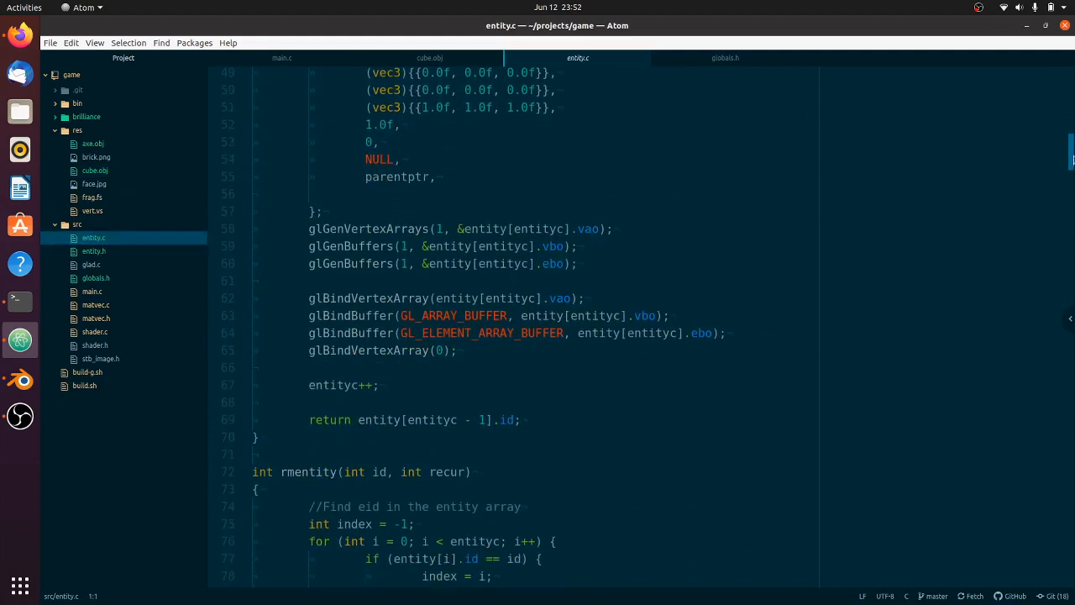
pyautogui.scroll(-3)
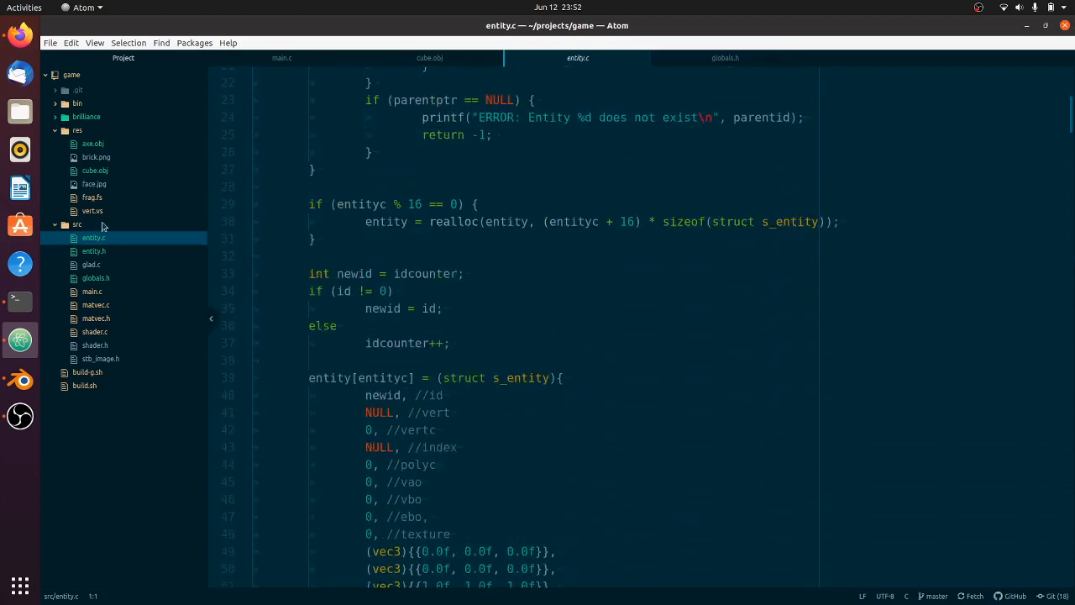
pyautogui.click(94, 251)
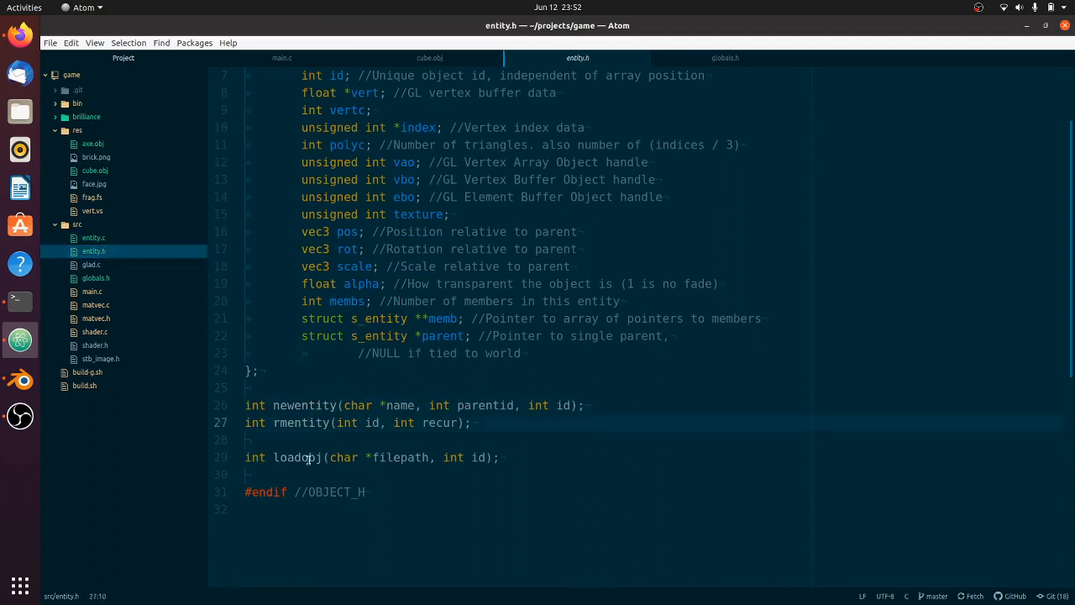
pyautogui.click(309, 457)
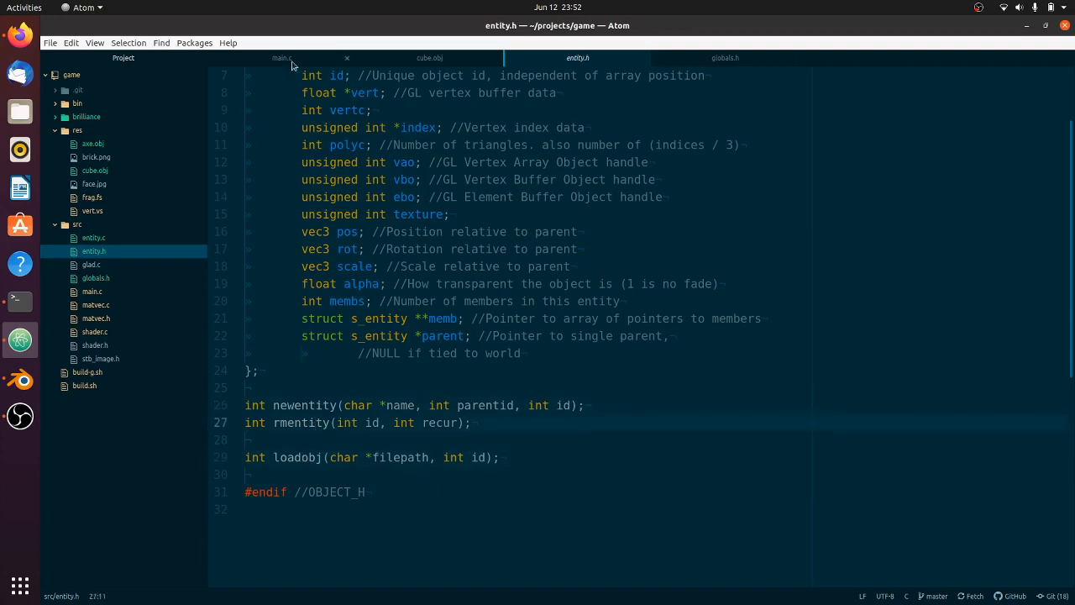
pyautogui.click(282, 57)
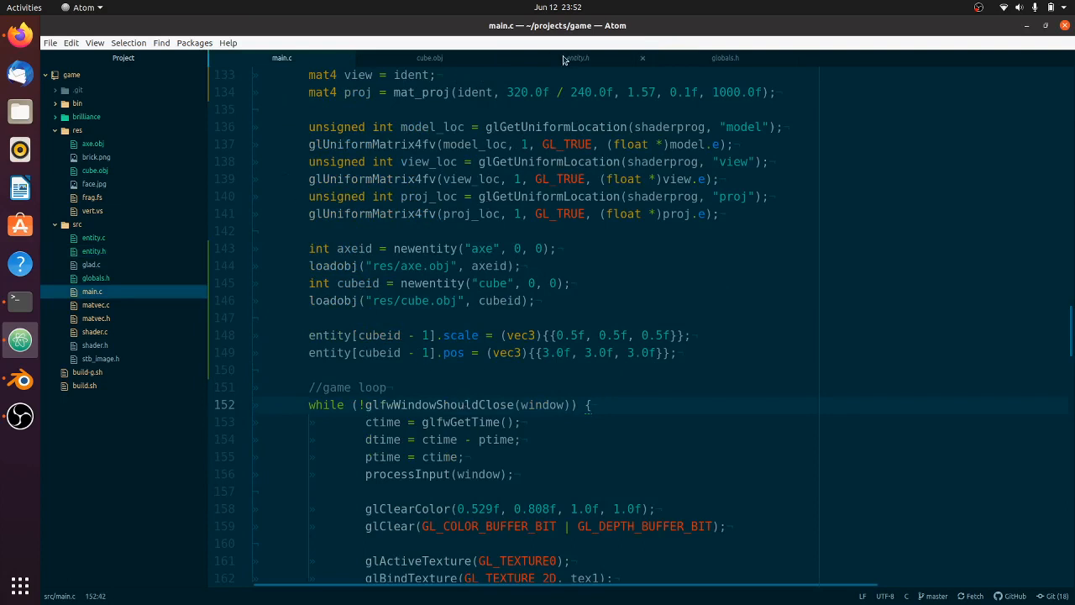
pyautogui.click(578, 57)
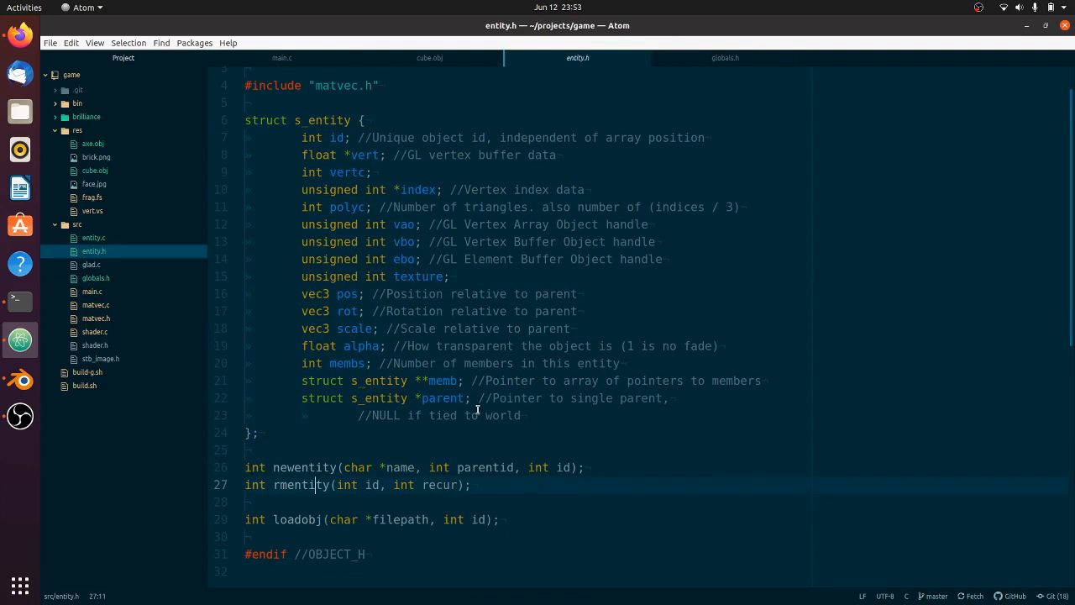
pyautogui.moveTo(356, 346)
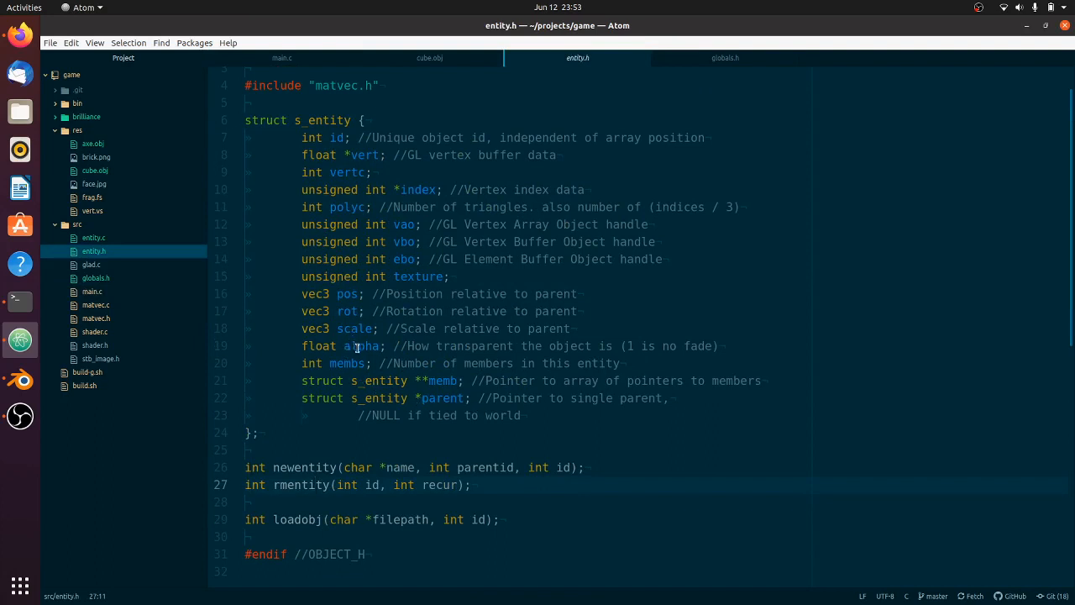
# Point out s_entity's memb field, glance at cube.obj, and return to main.c's entity setup.
pyautogui.click(357, 363)
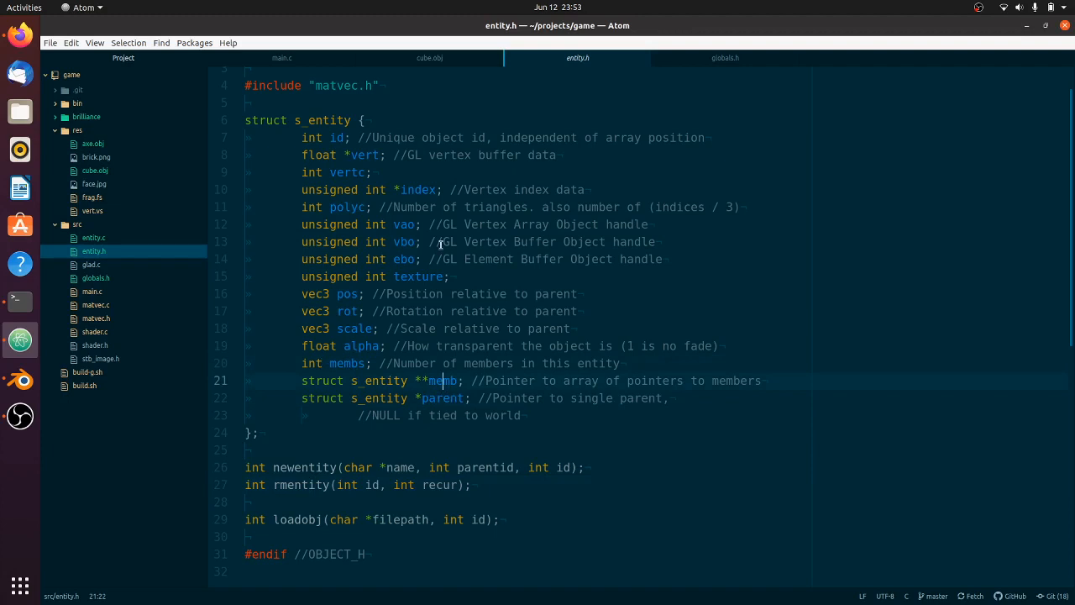
pyautogui.click(430, 57)
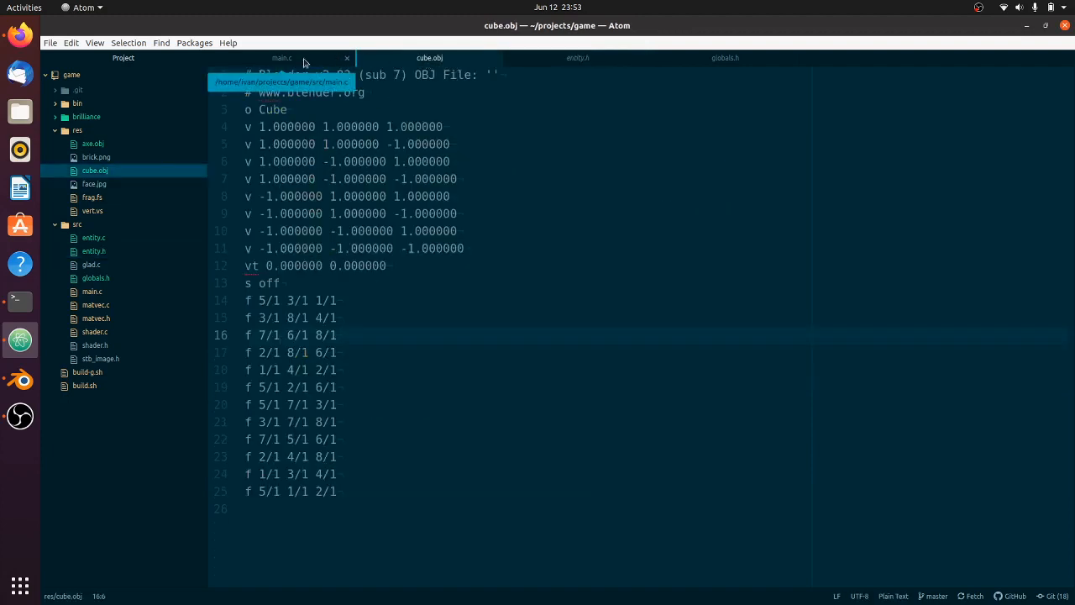
pyautogui.click(282, 57)
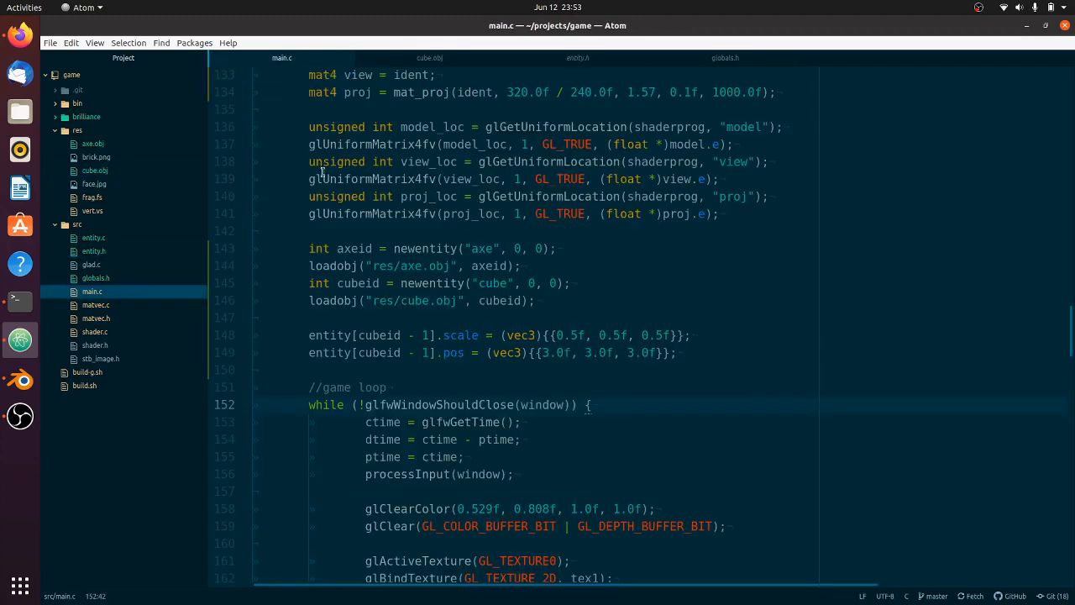